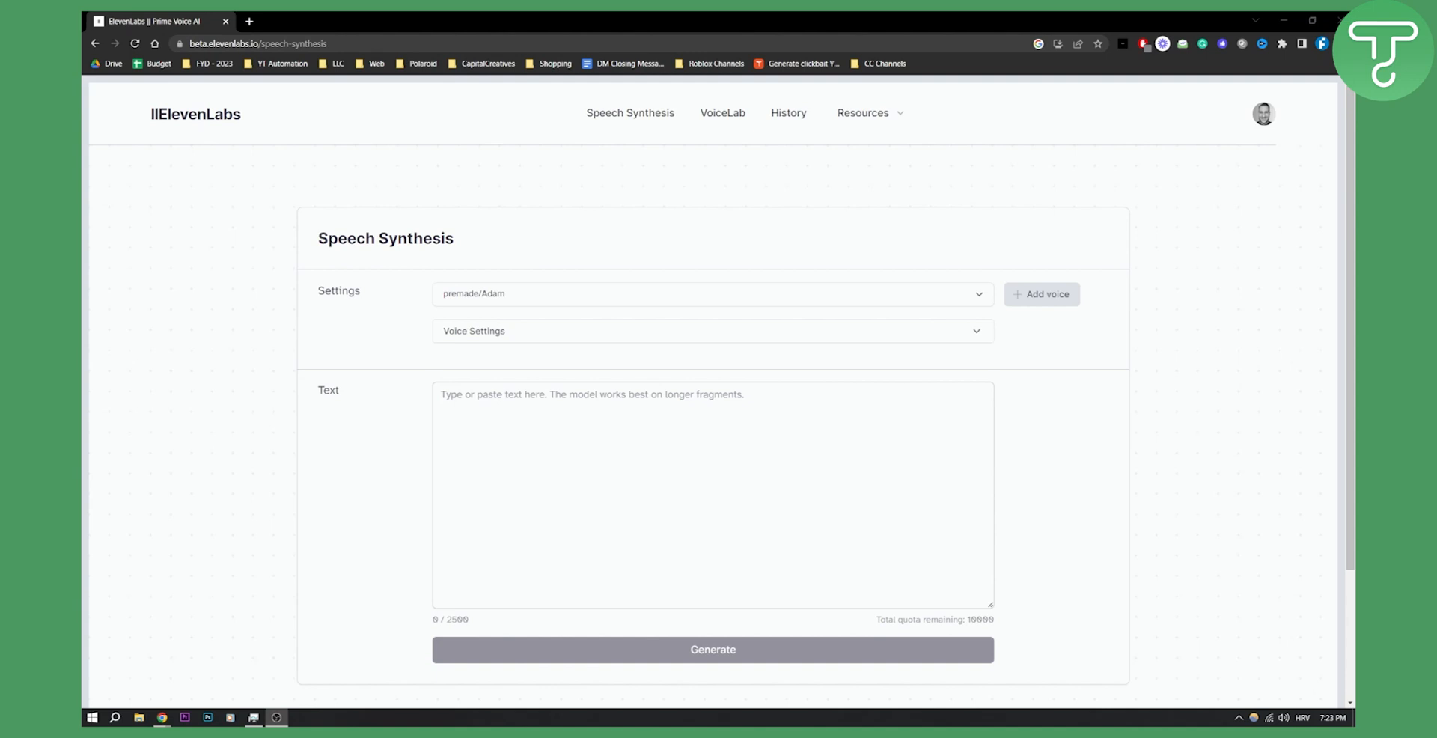
mouse_move(1130, 229)
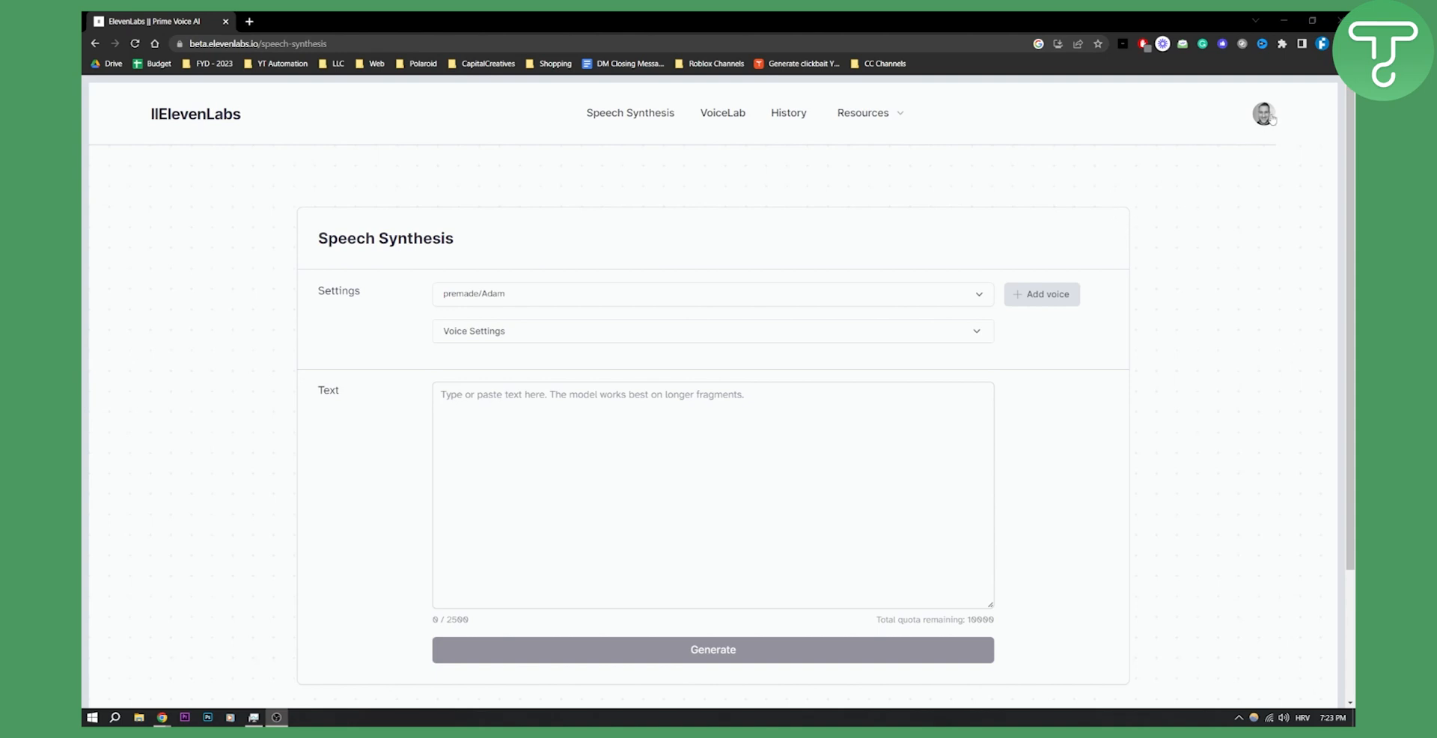
- Go to the Subscription page from the account menu and choose Manage Subscription to reach the billing portal
click(1262, 113)
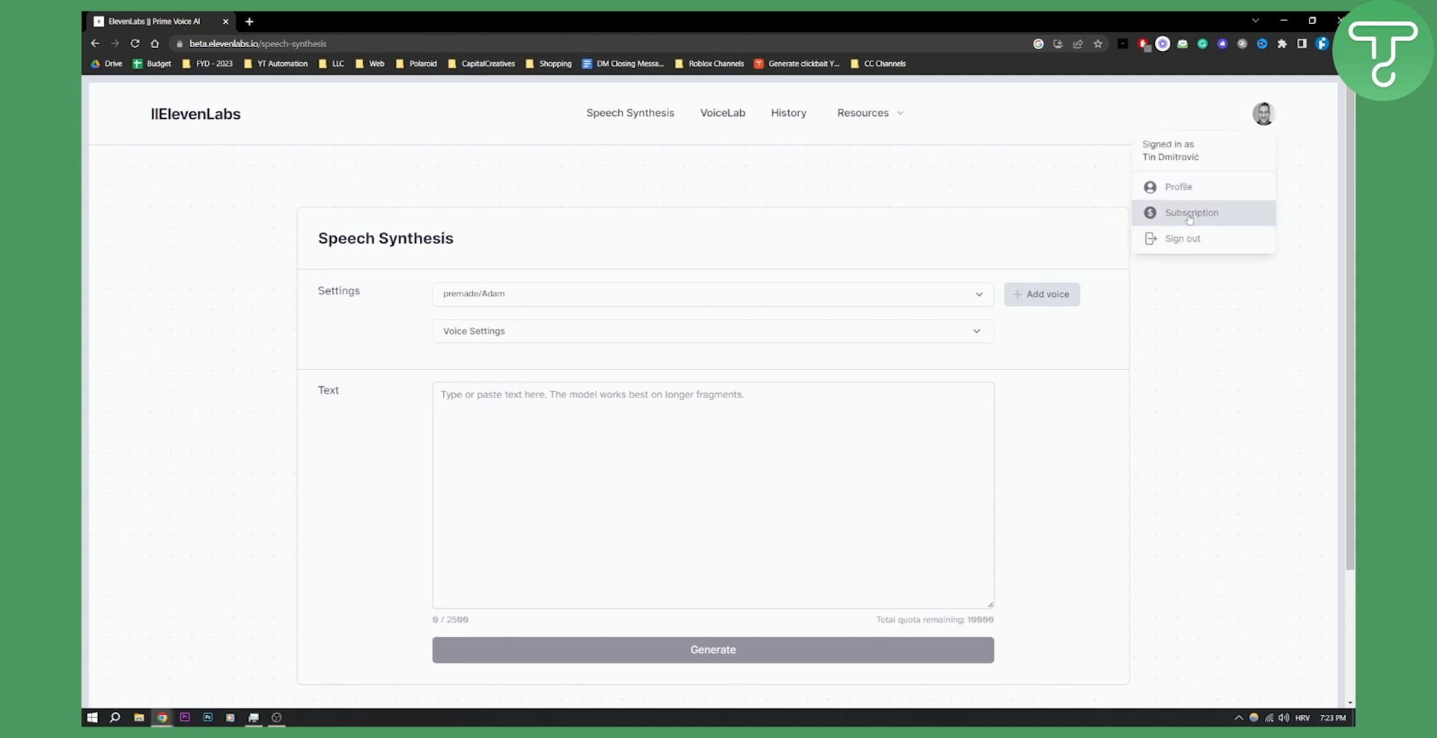
click(1192, 211)
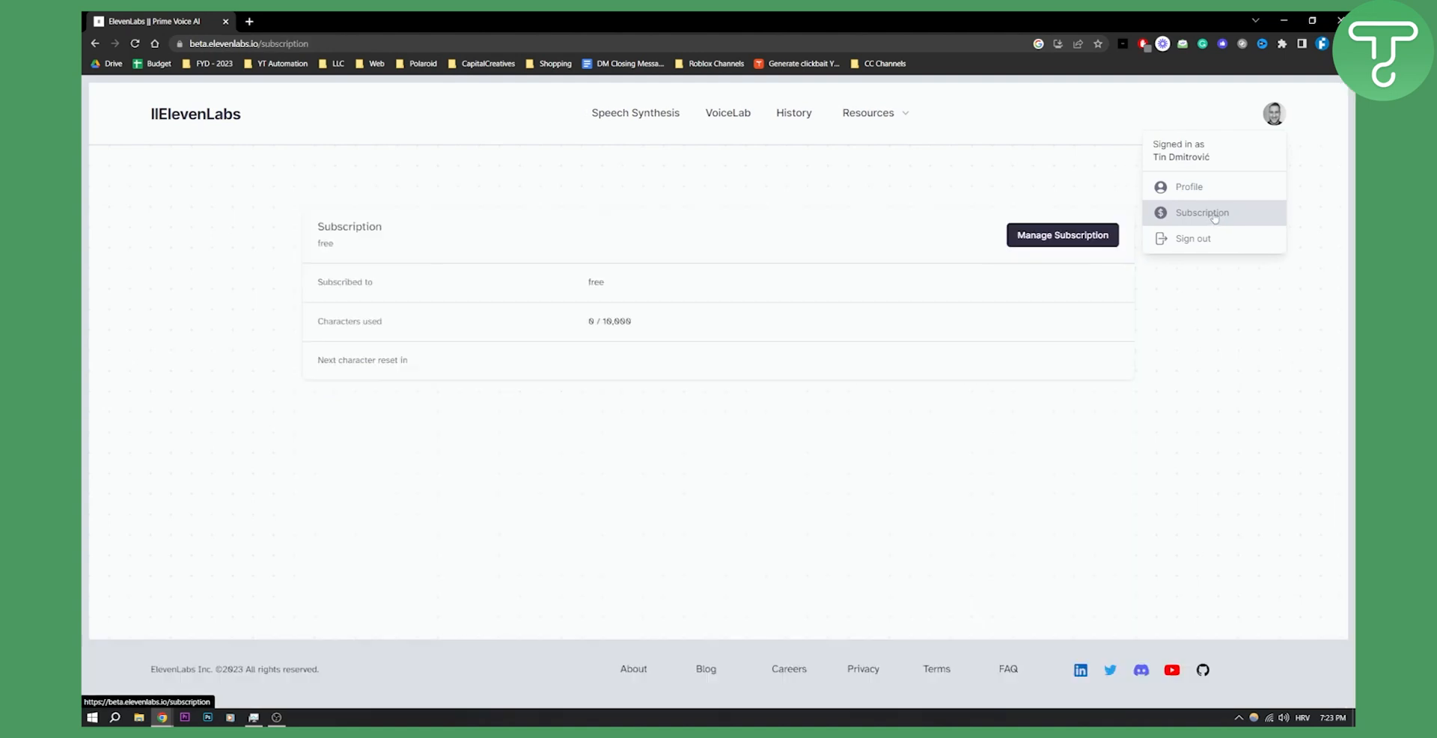
click(1200, 212)
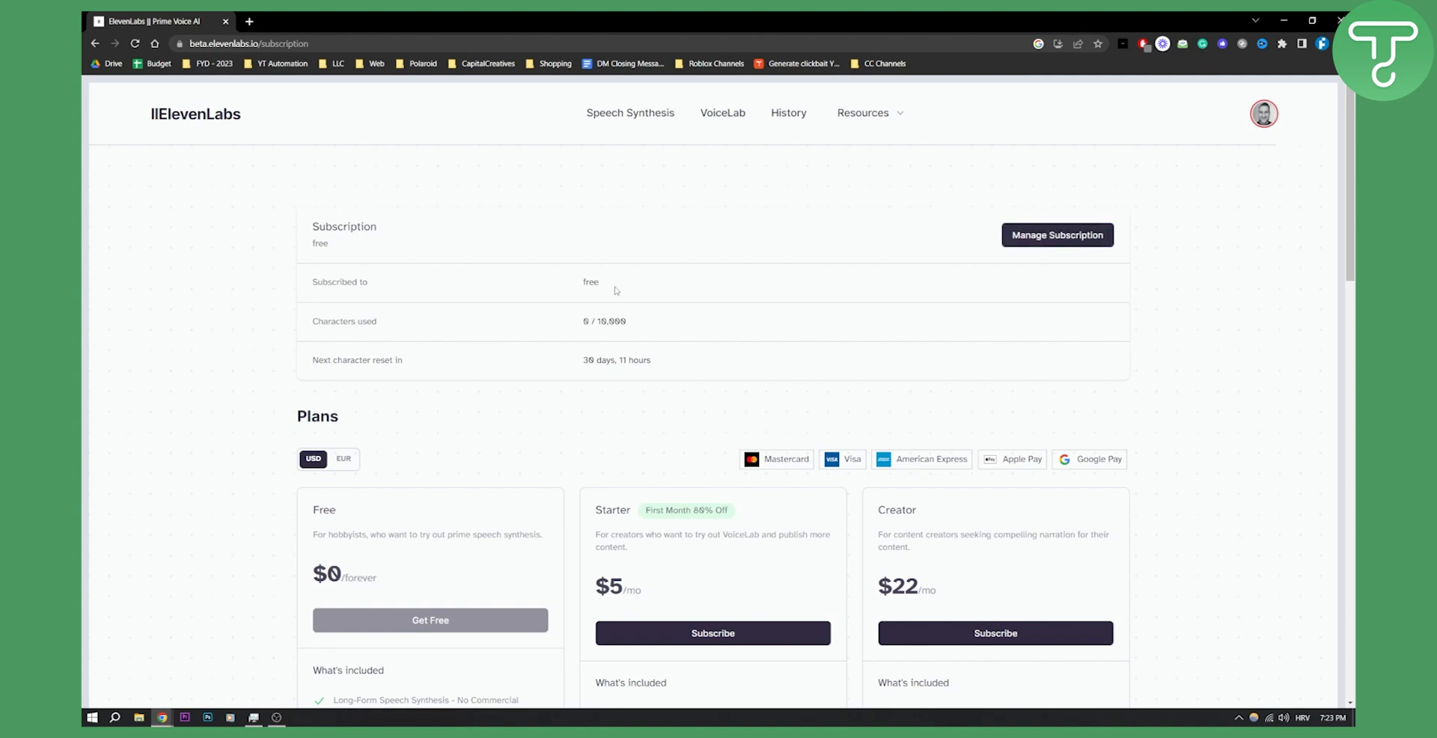
mouse_move(606, 285)
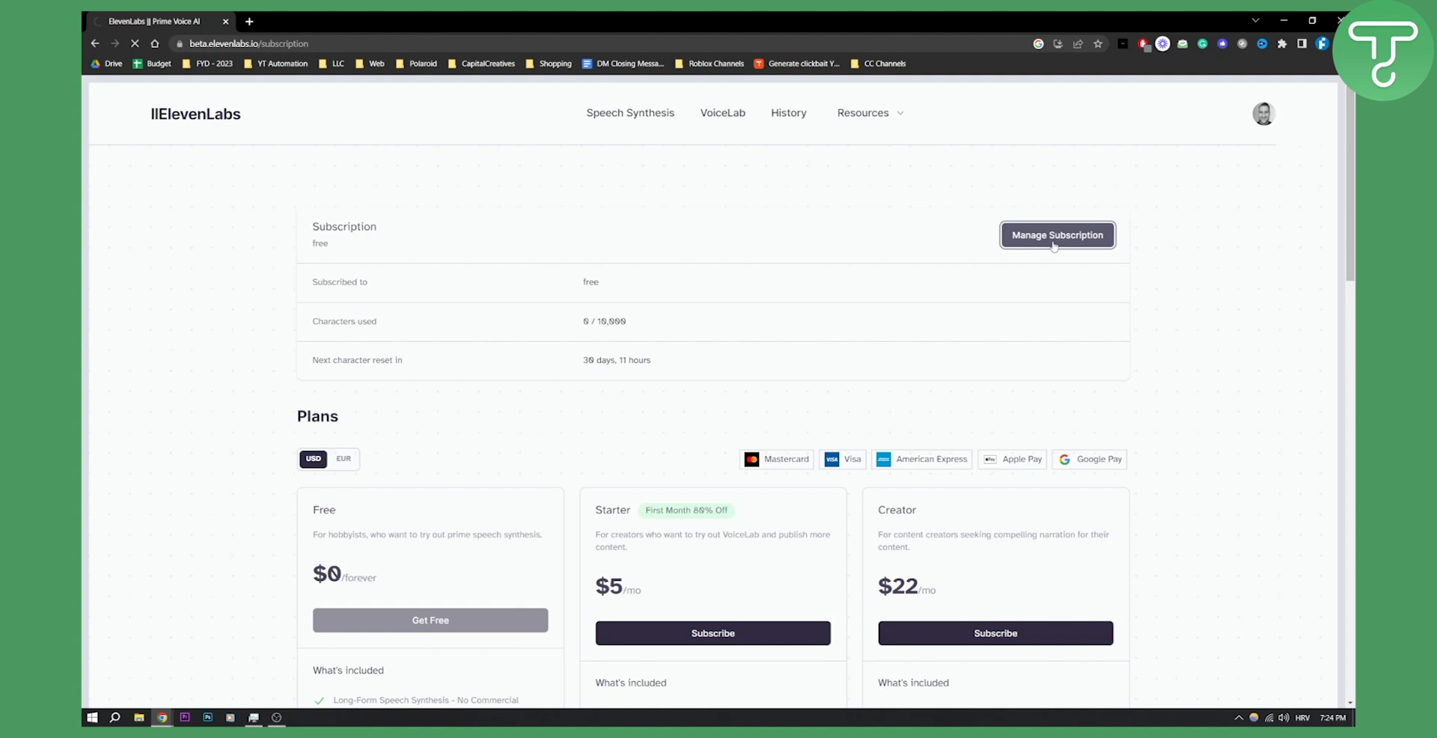
click(1056, 235)
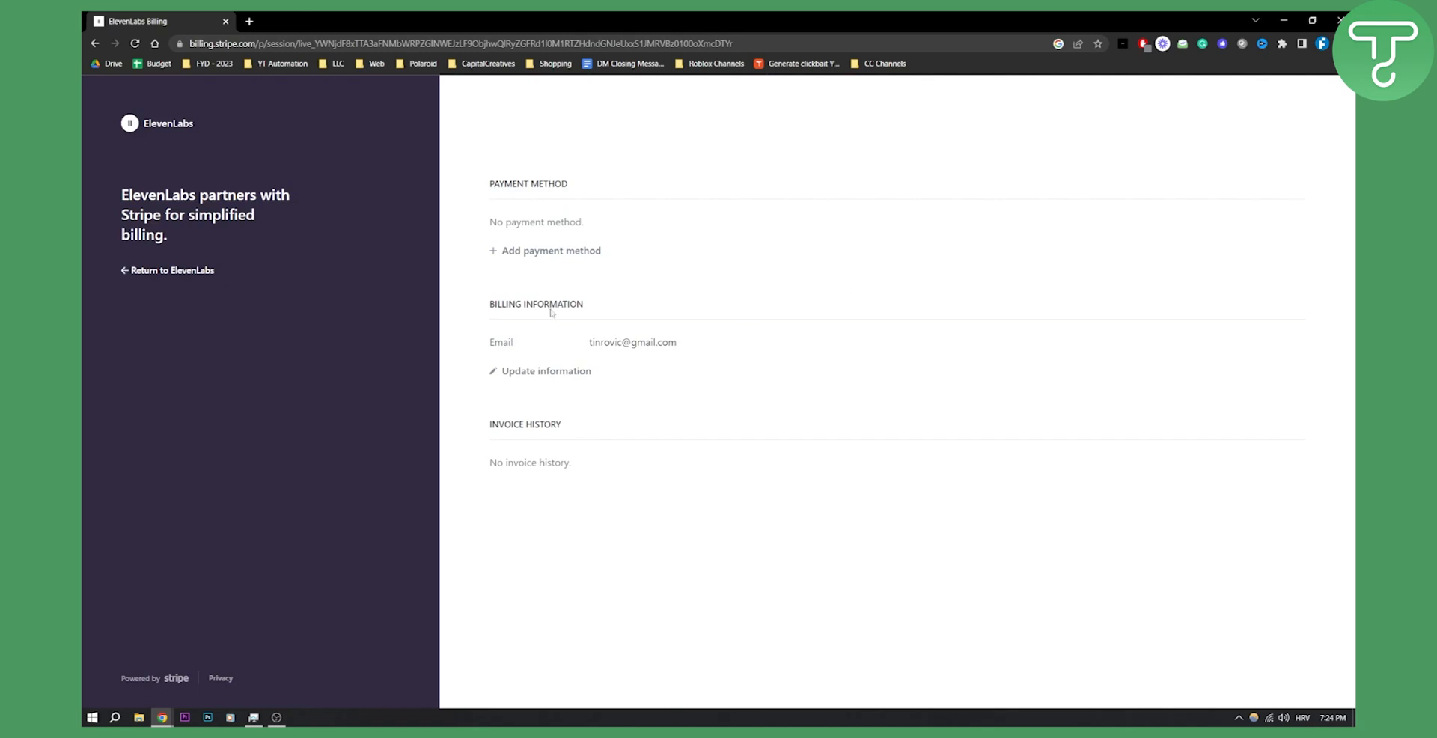
- Review the Stripe billing portal's payment method, billing information and invoice history sections
click(633, 342)
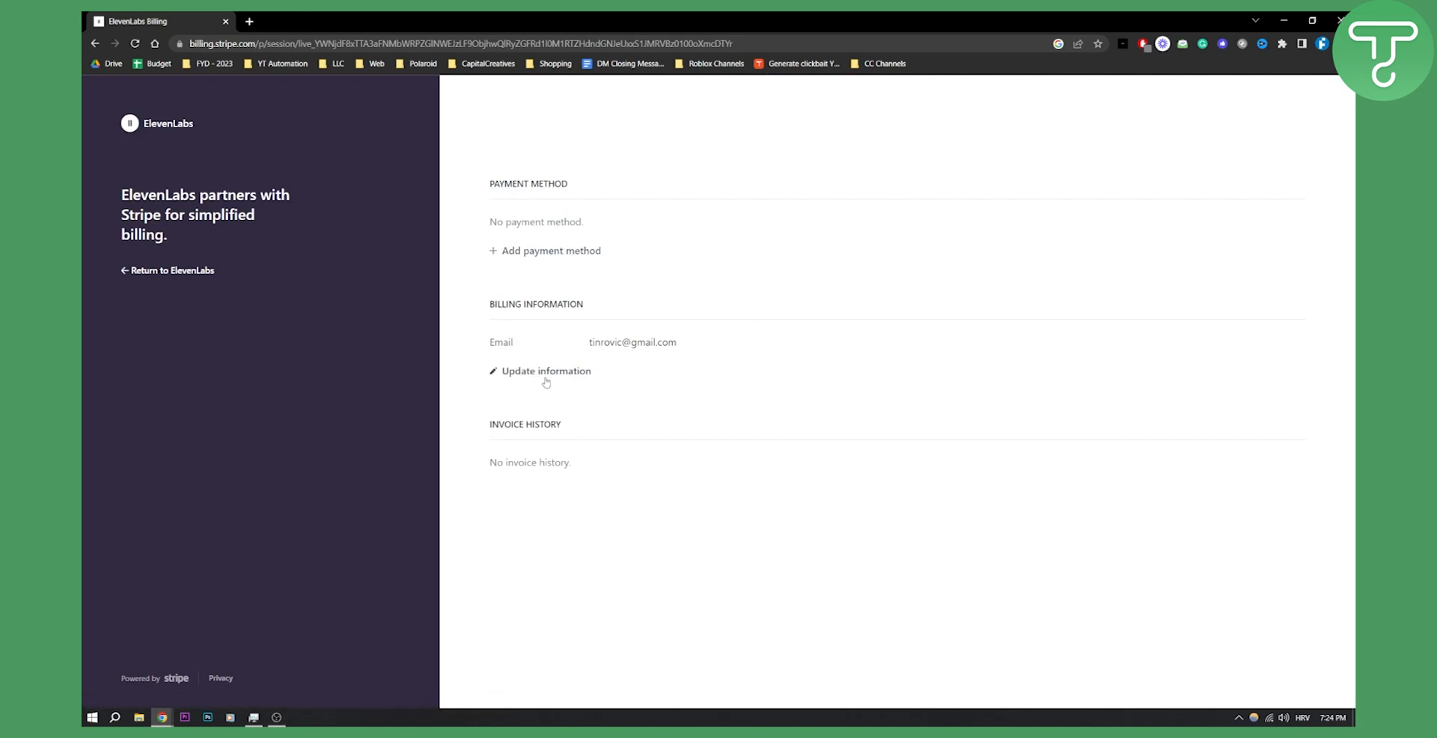
mouse_move(521, 501)
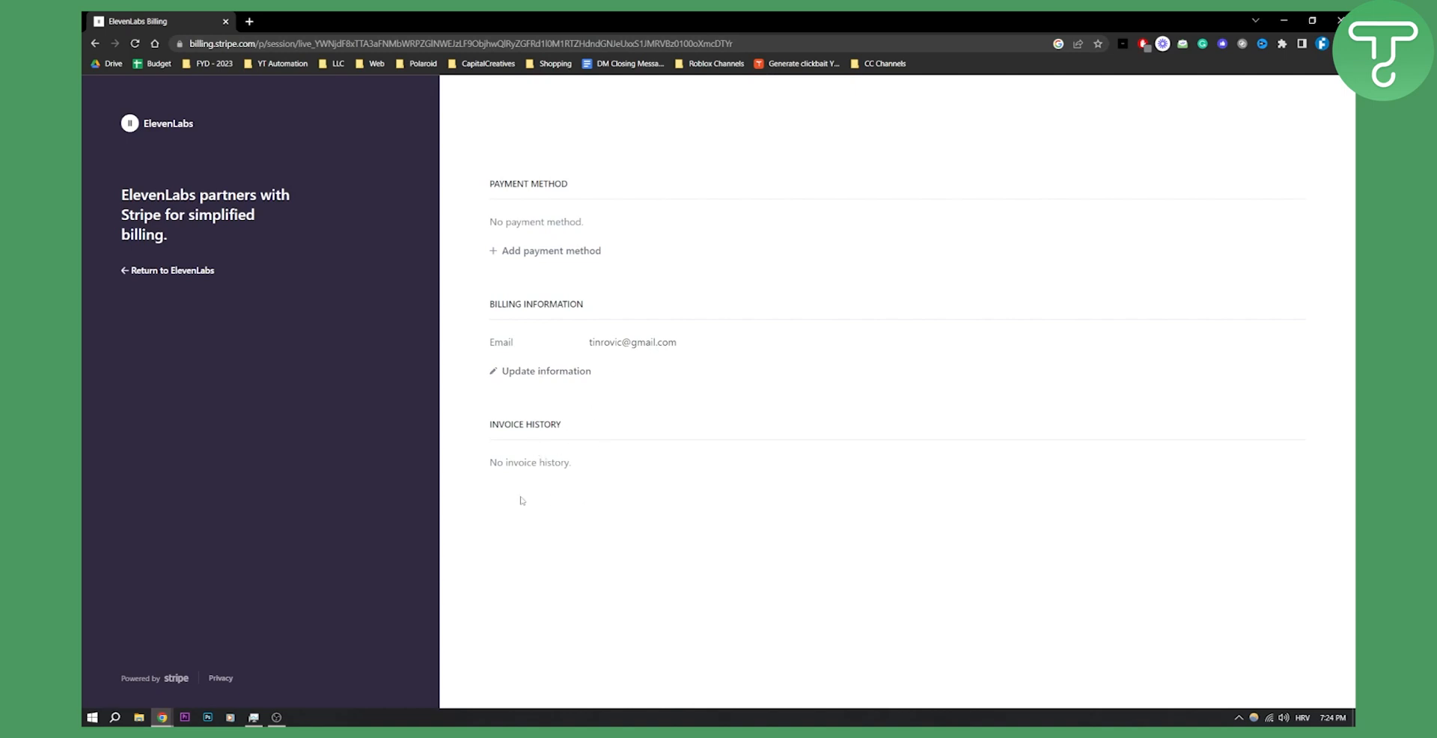
mouse_move(169, 274)
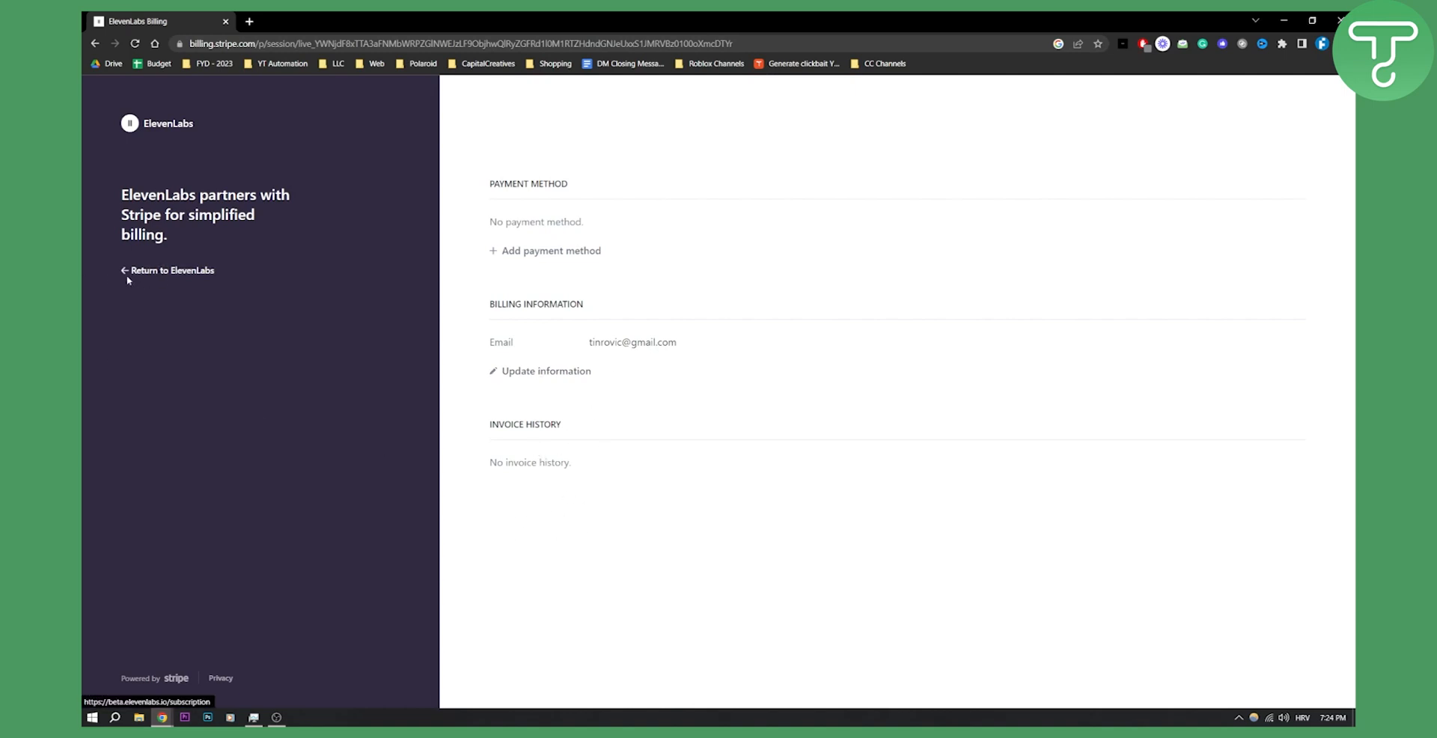
- Return to ElevenLabs, reach the Pricing FAQ, and follow the footer link to the ElevenLabs Twitter page
click(172, 269)
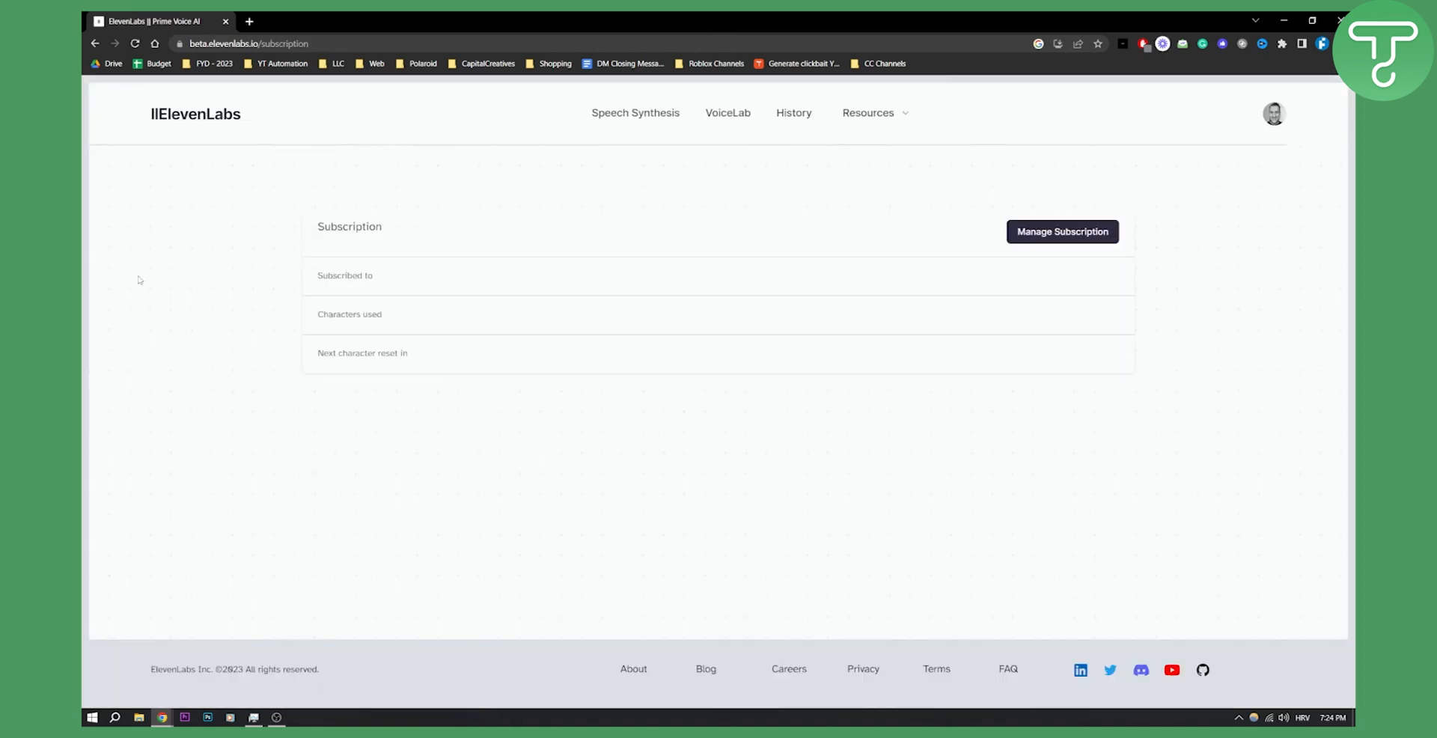
scroll(down, 3)
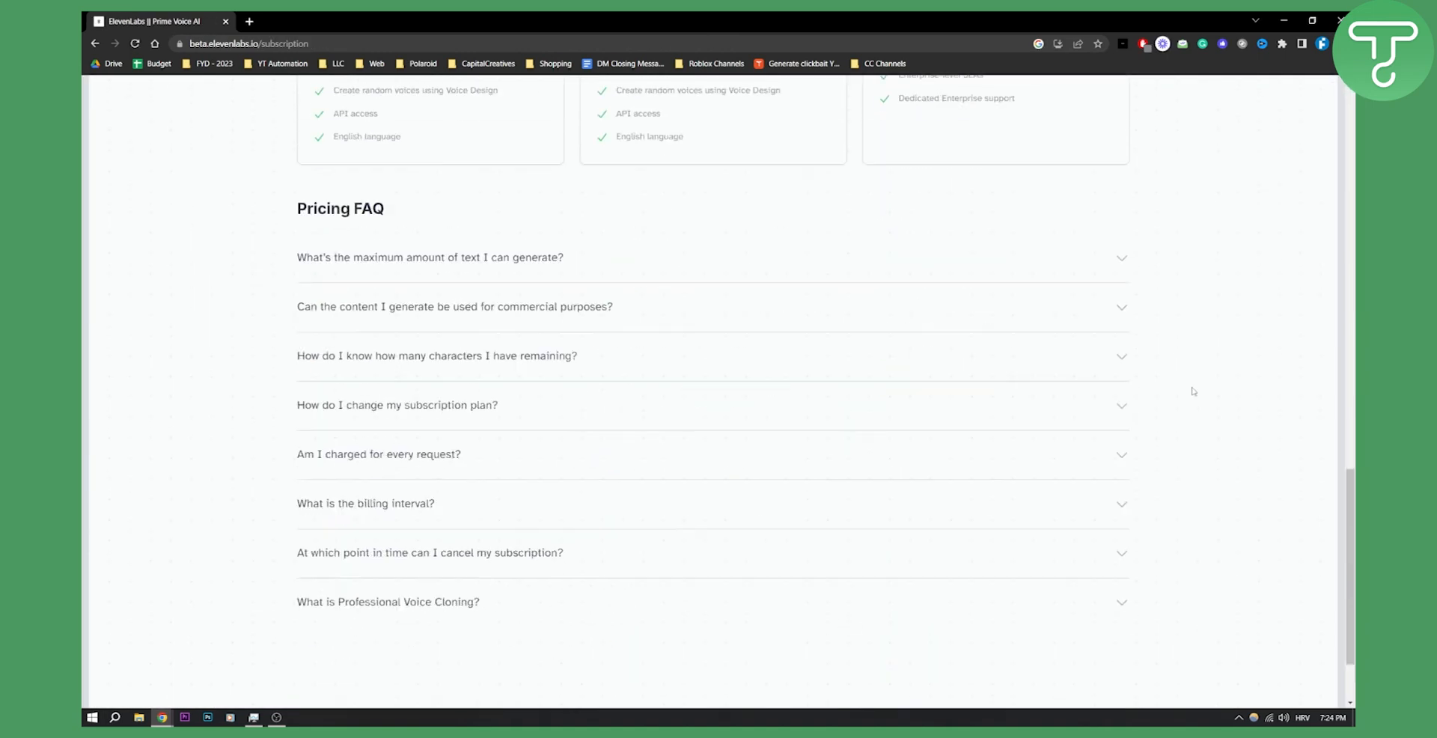
scroll(down, 3)
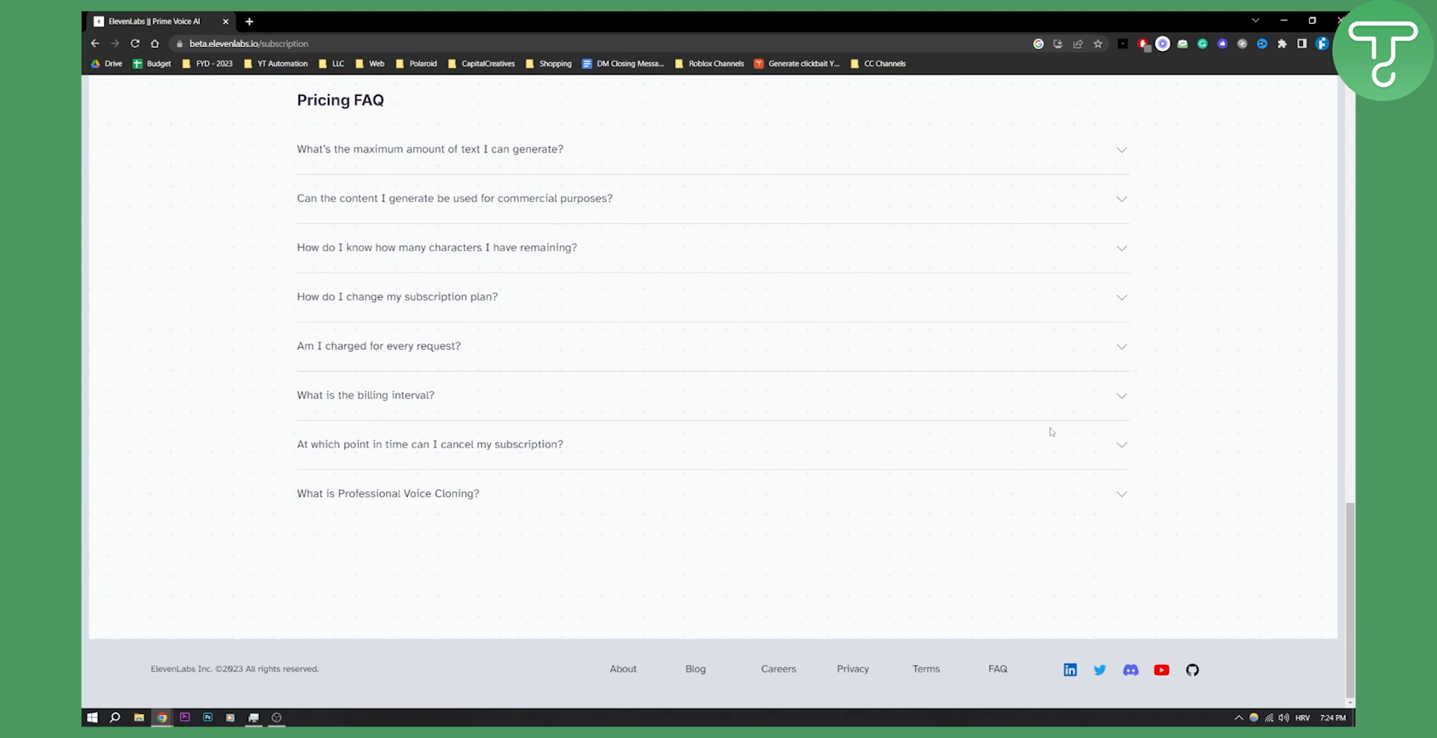
mouse_move(1008, 683)
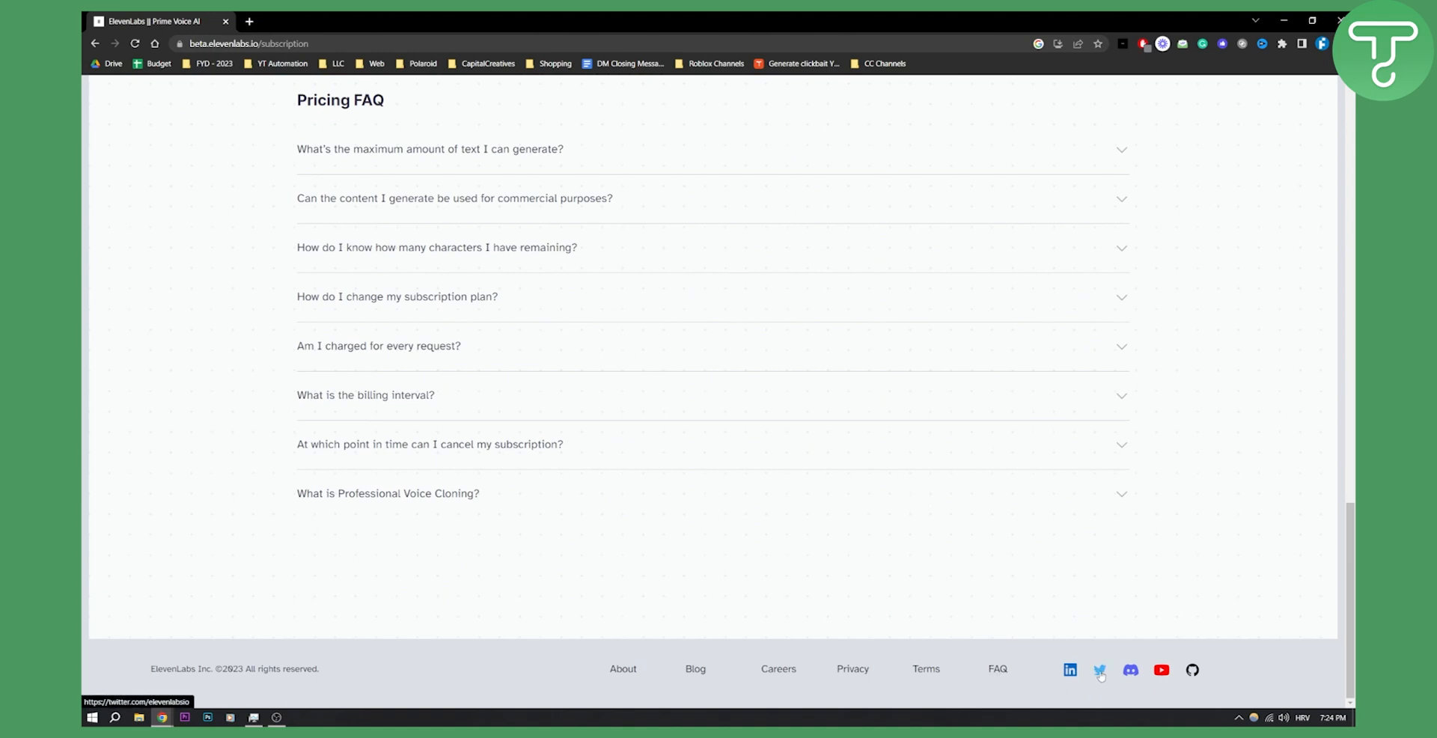
click(1099, 669)
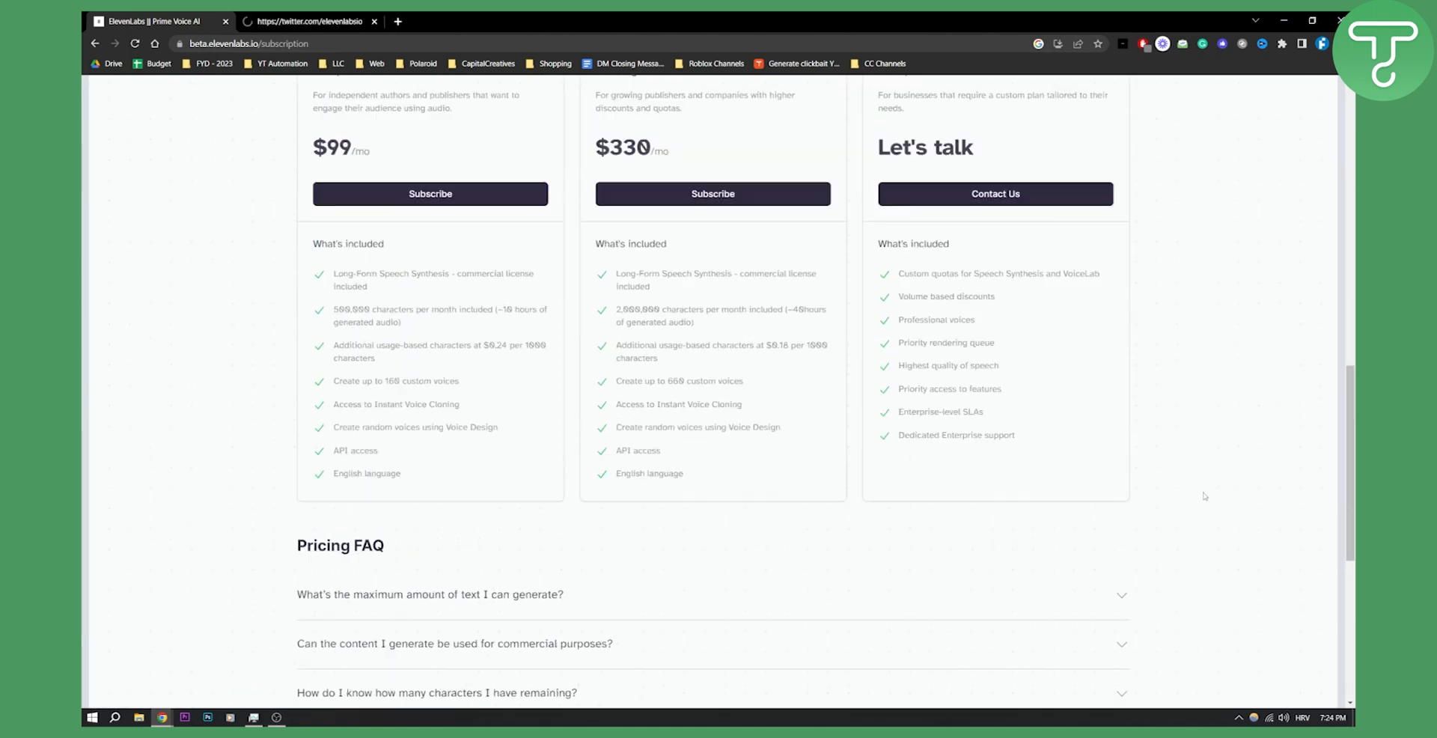
- Close the extra Twitter tab and dismiss the account menu, leaving only the subscription page
scroll(up, 3)
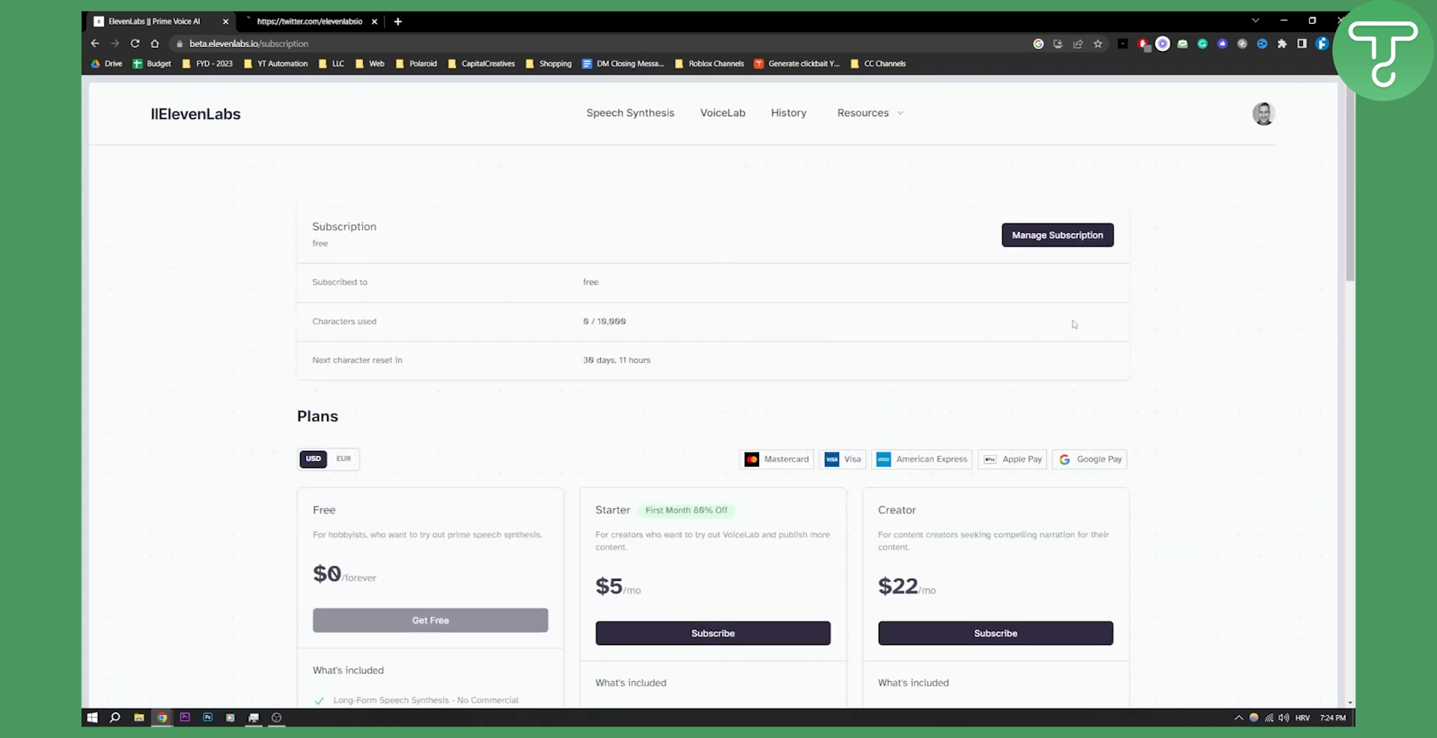
click(1263, 113)
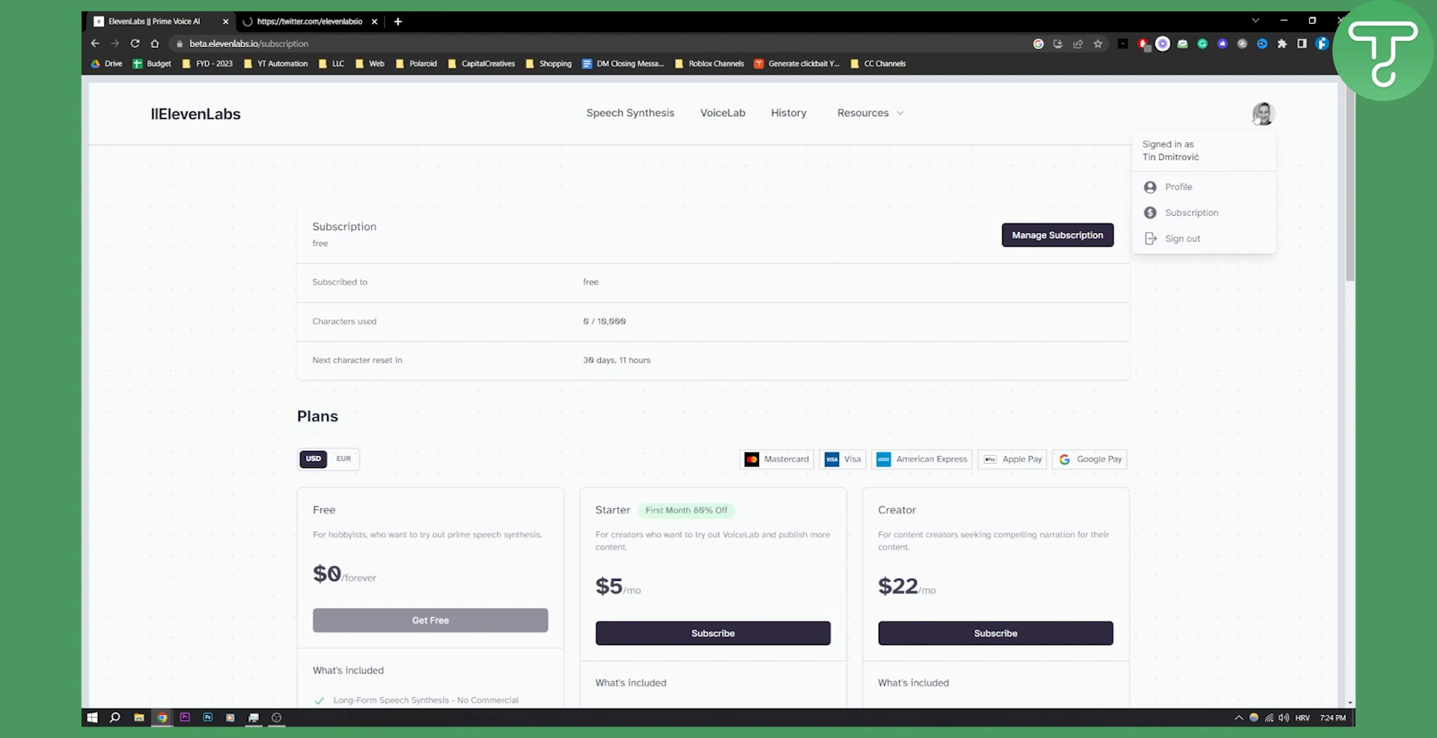
click(307, 21)
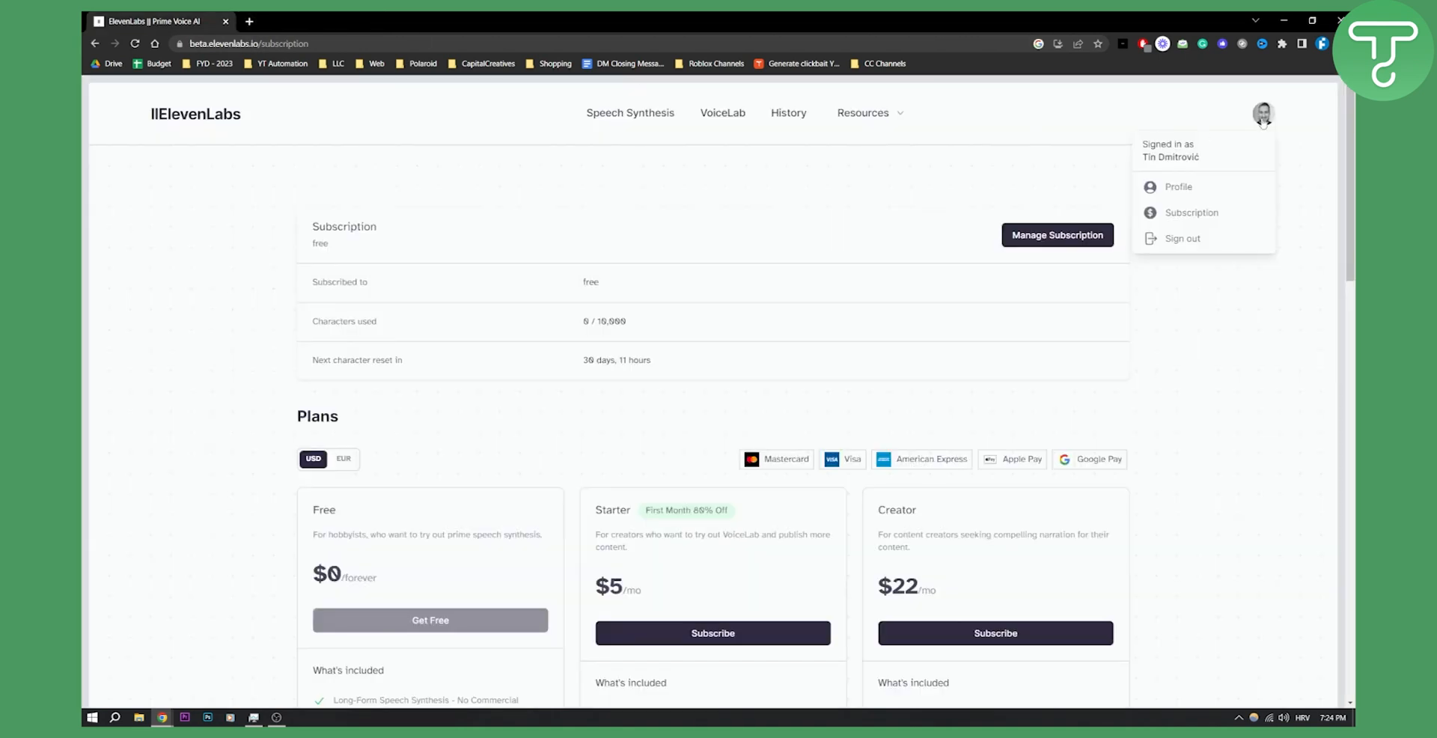
click(1008, 168)
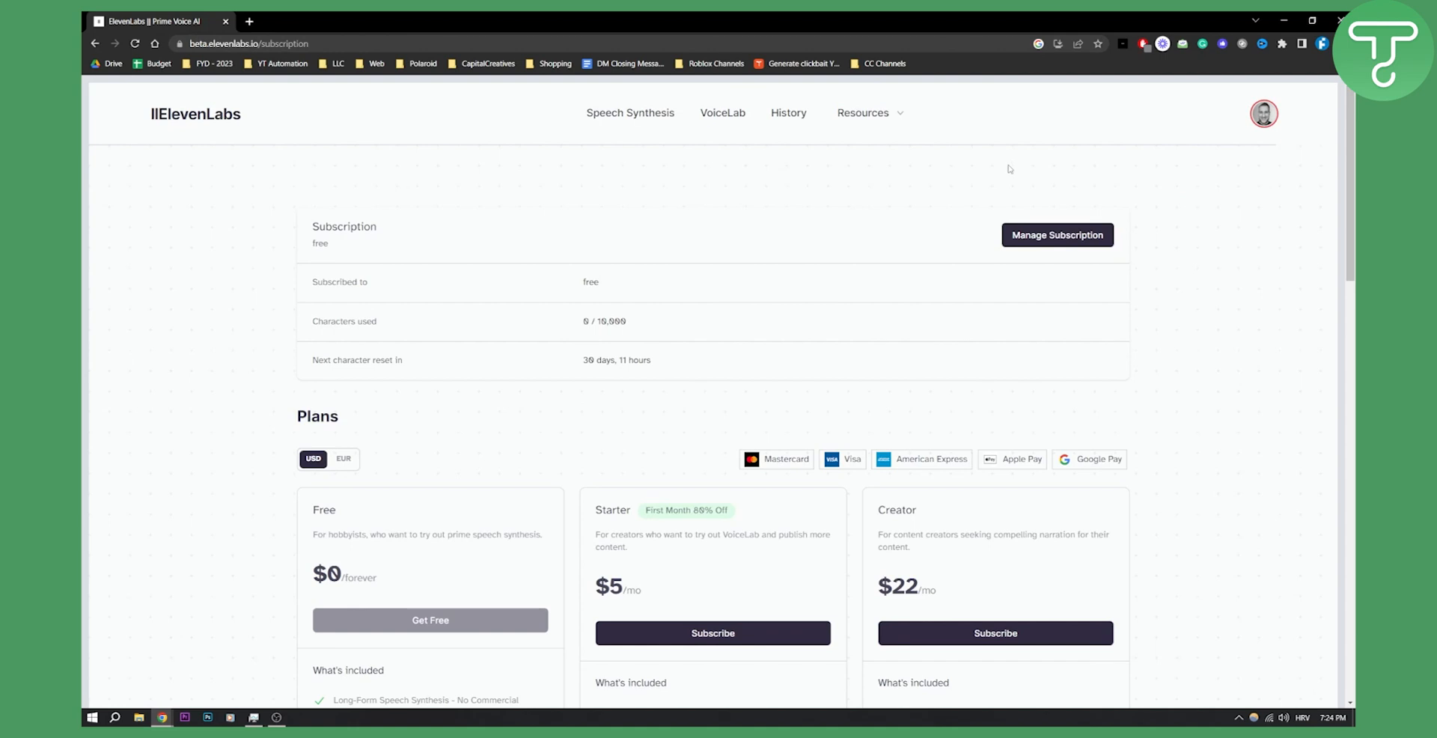
mouse_move(1026, 232)
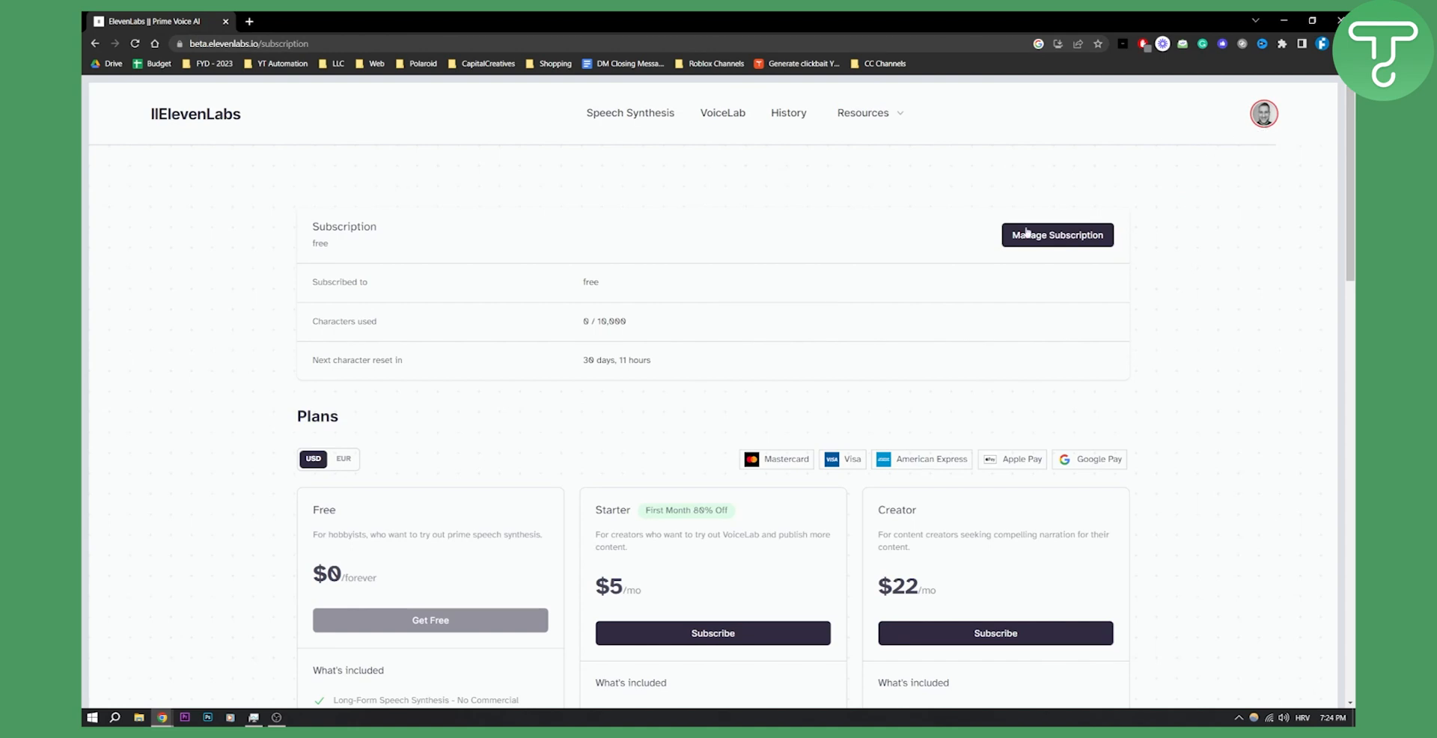
mouse_move(776, 272)
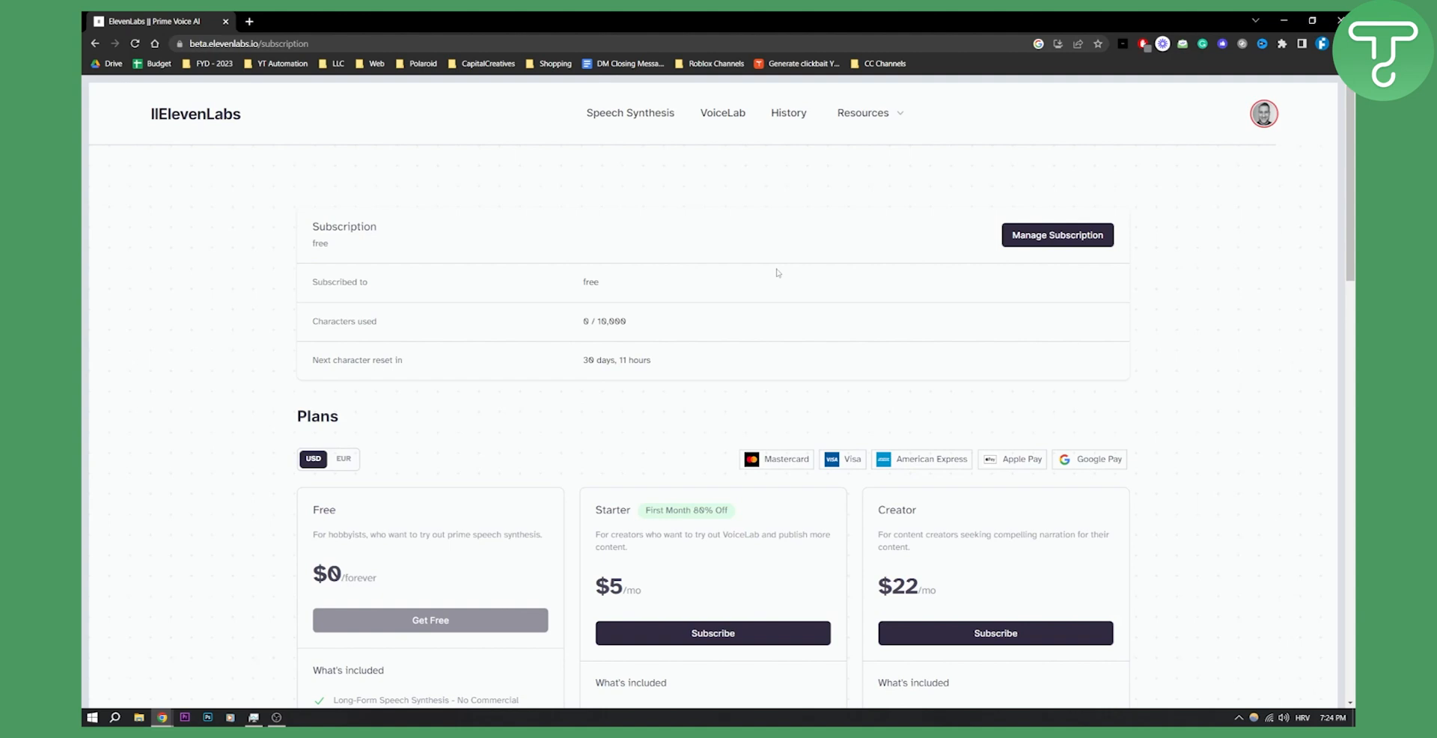
mouse_move(811, 275)
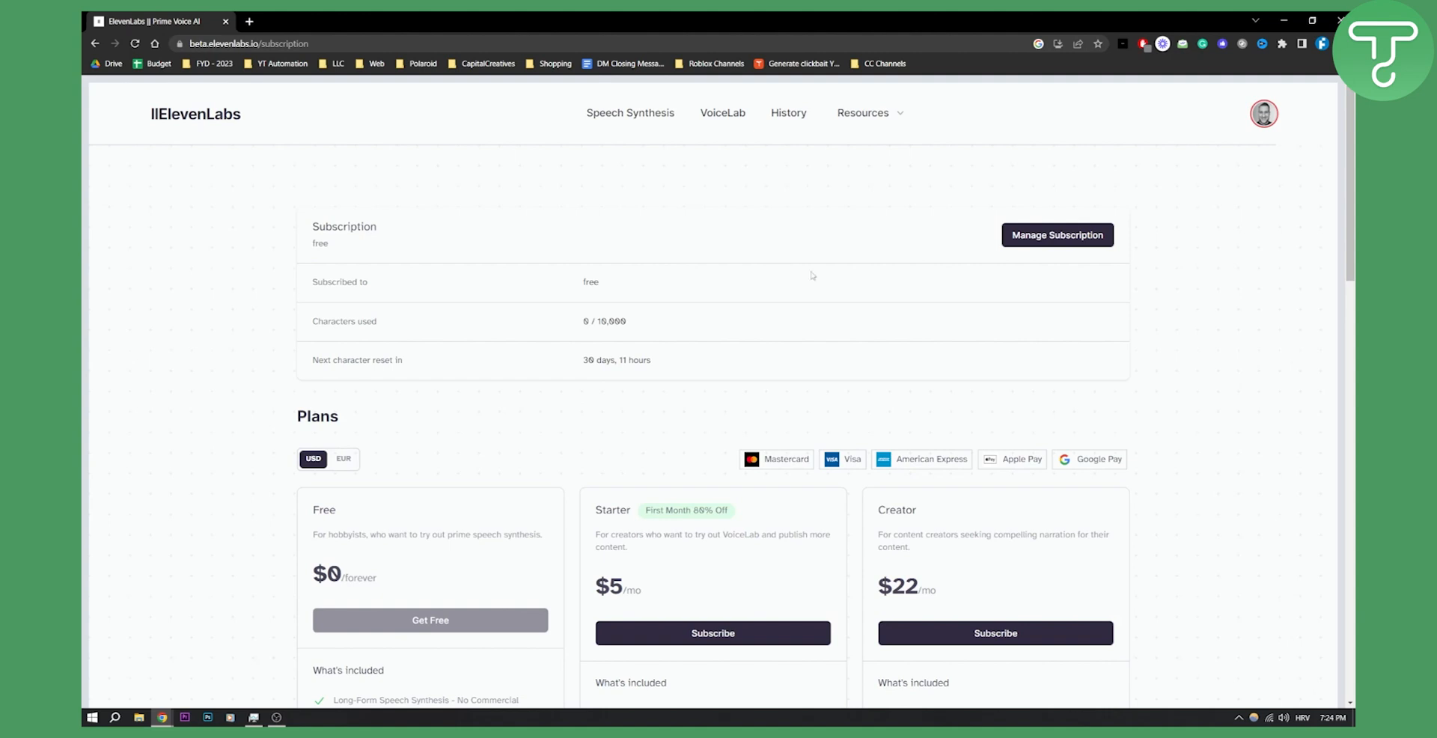